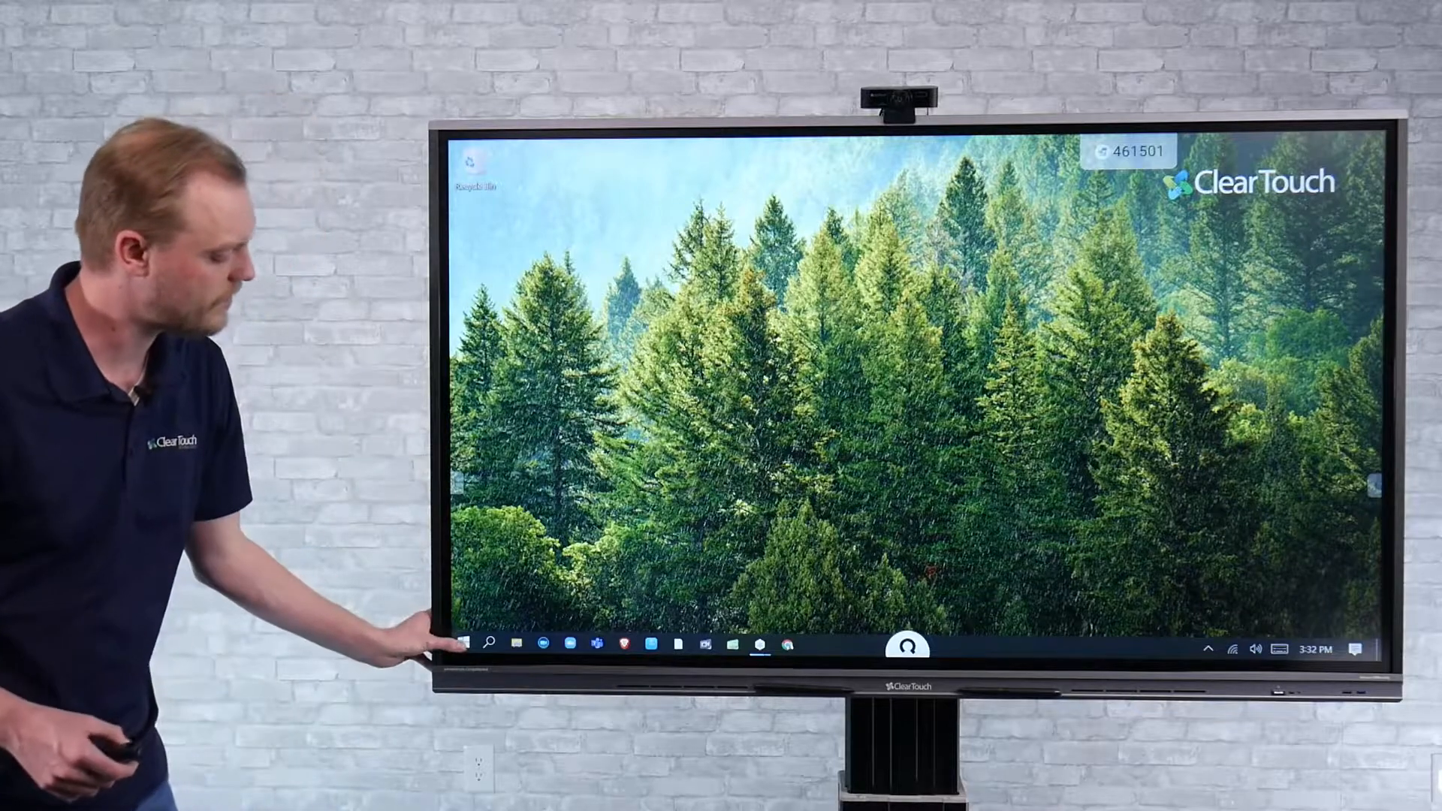
- Open the Windows 10 Start menu from the taskbar to show the app list and pinned tiles
left_click(467, 644)
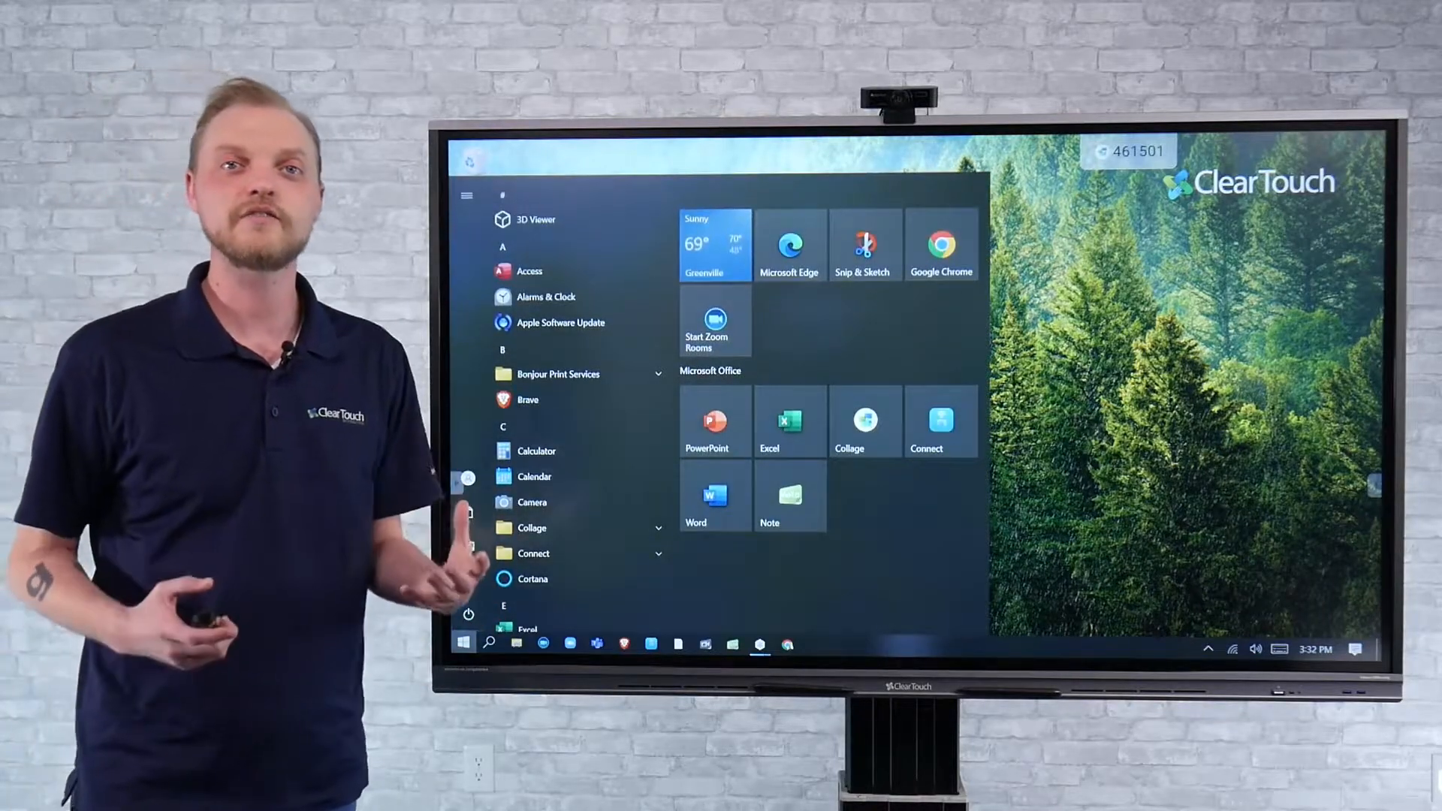